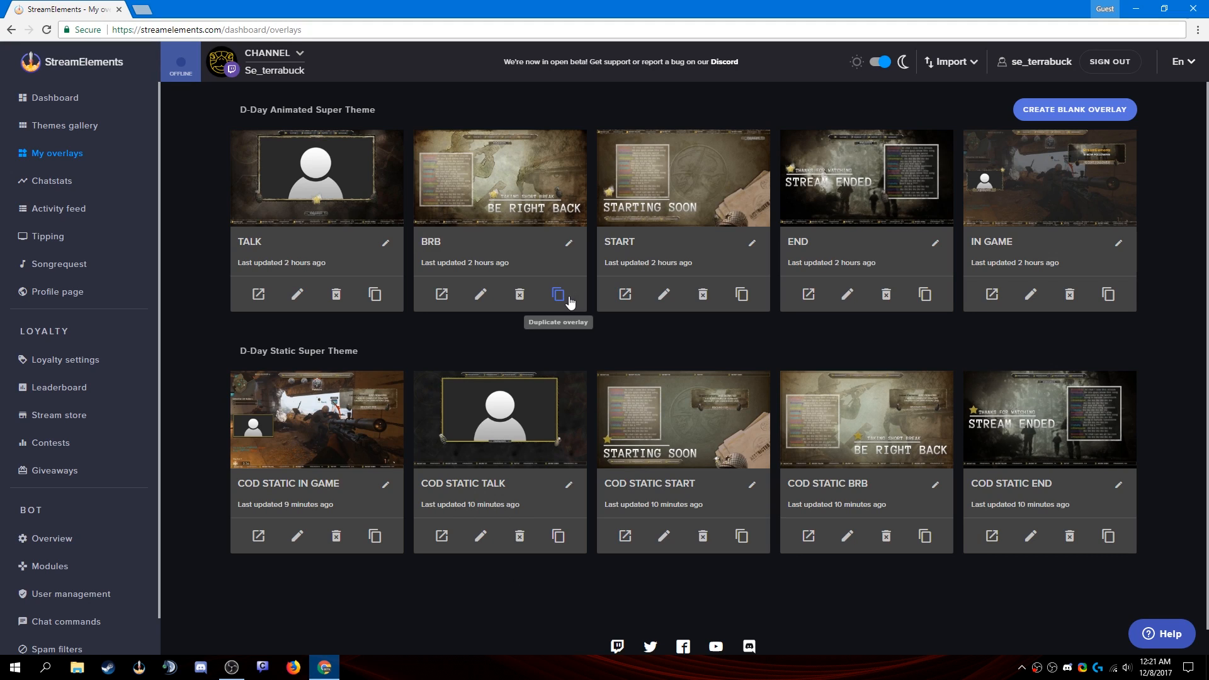
mouse_move(422, 273)
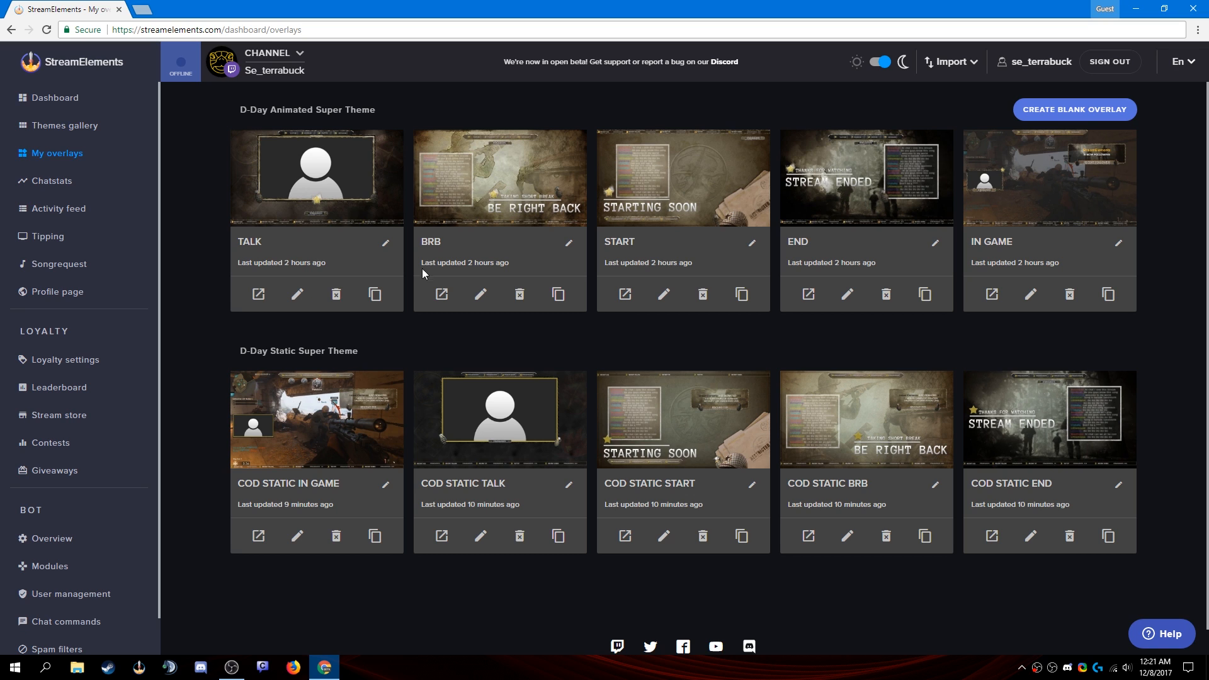
mouse_move(344, 501)
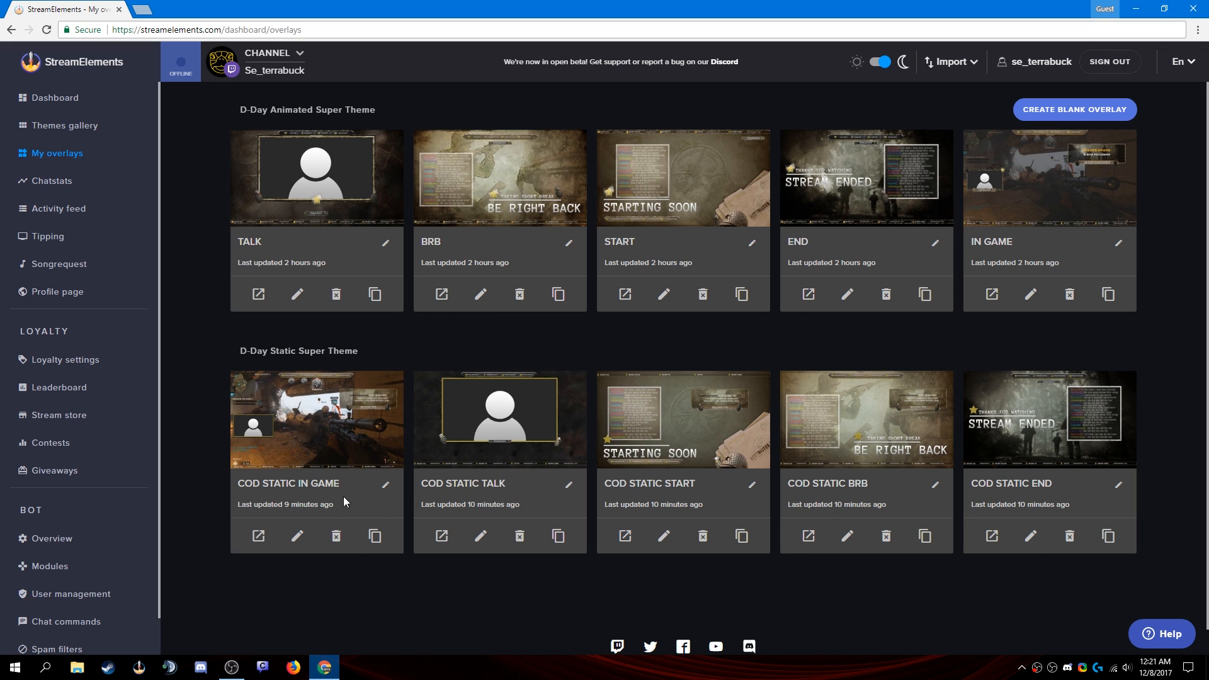
mouse_move(81, 204)
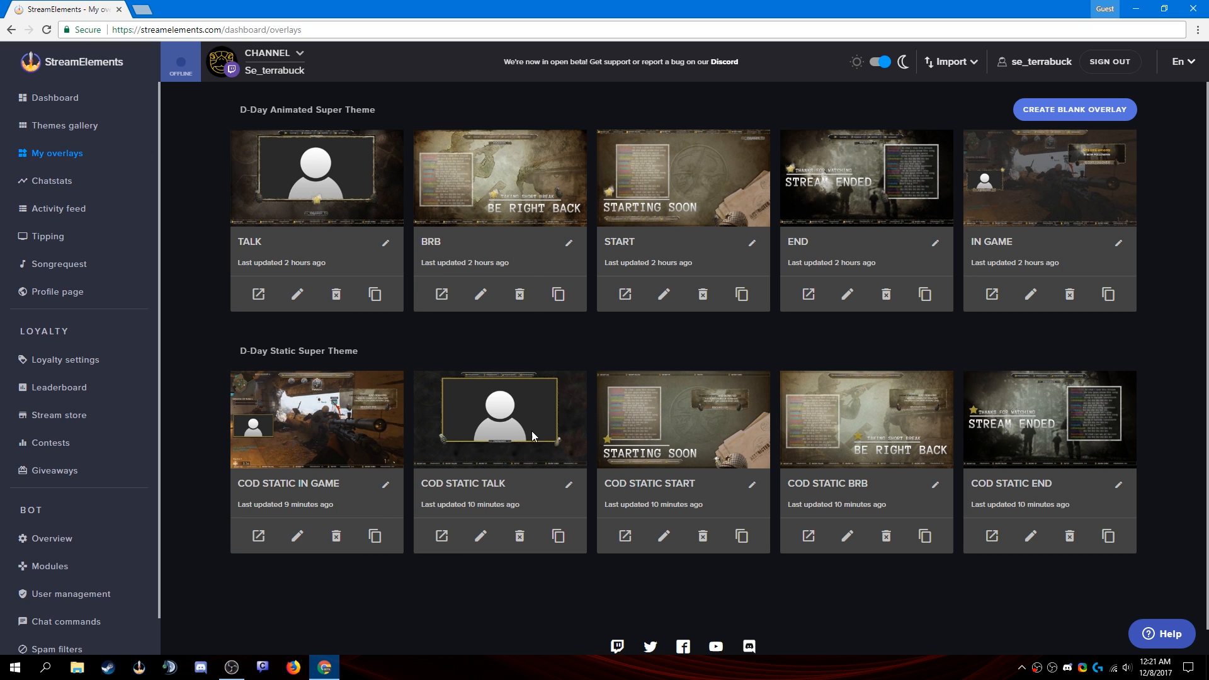
mouse_move(661, 449)
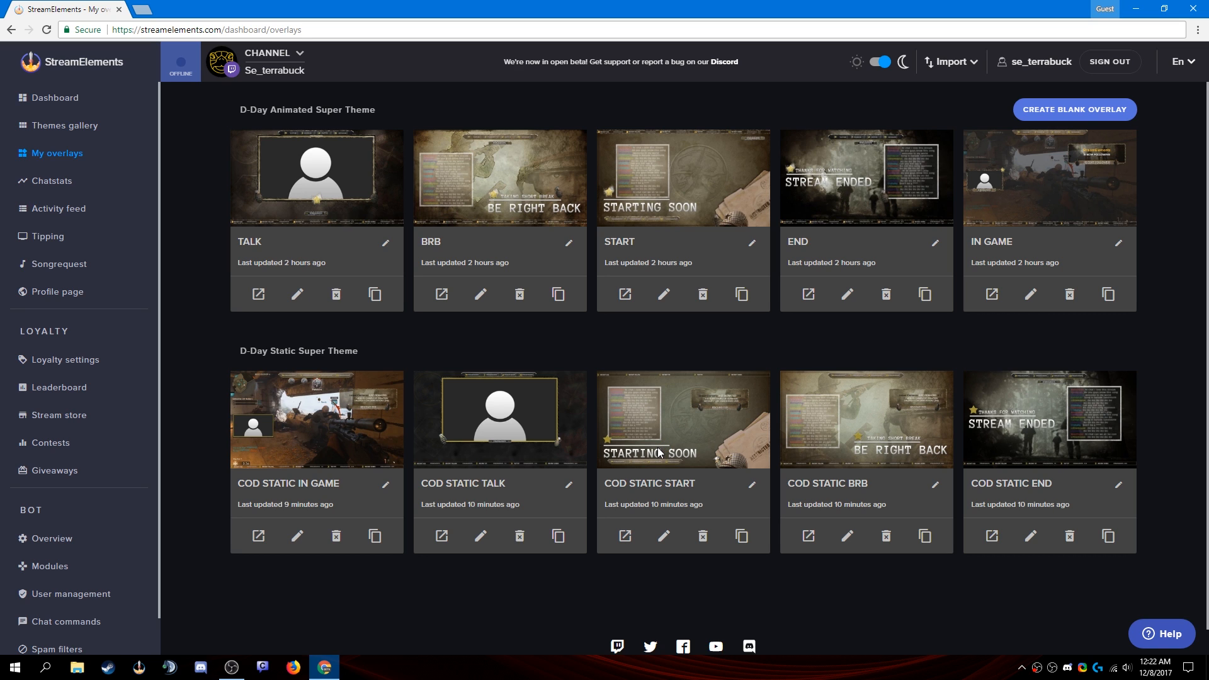
mouse_move(625, 536)
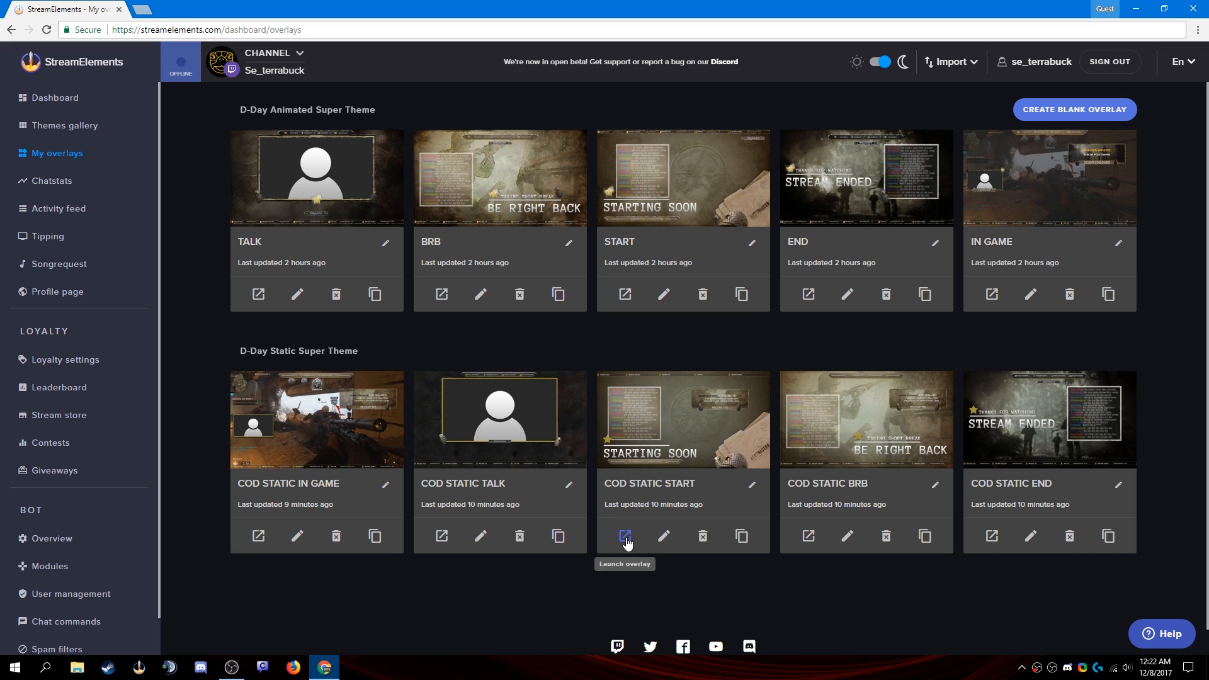
Step: Launch the COD STATIC START overlay, copy its overlay link, and close the dialog
click(624, 536)
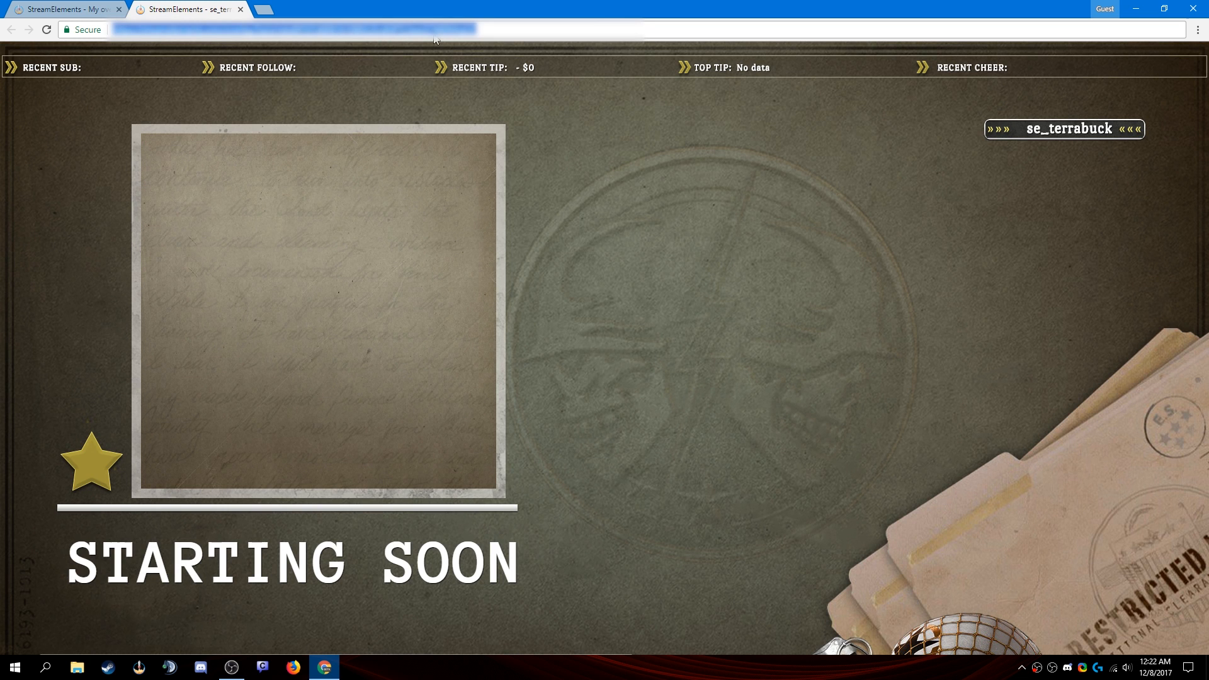
mouse_move(241, 8)
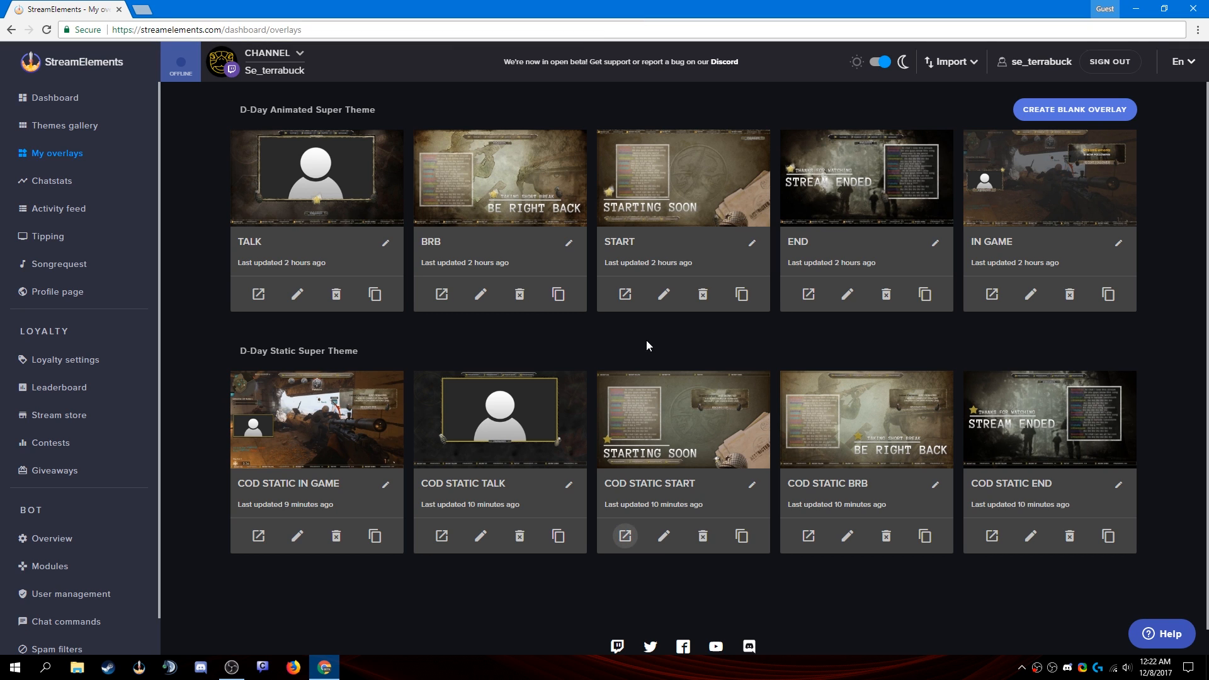
mouse_move(662, 536)
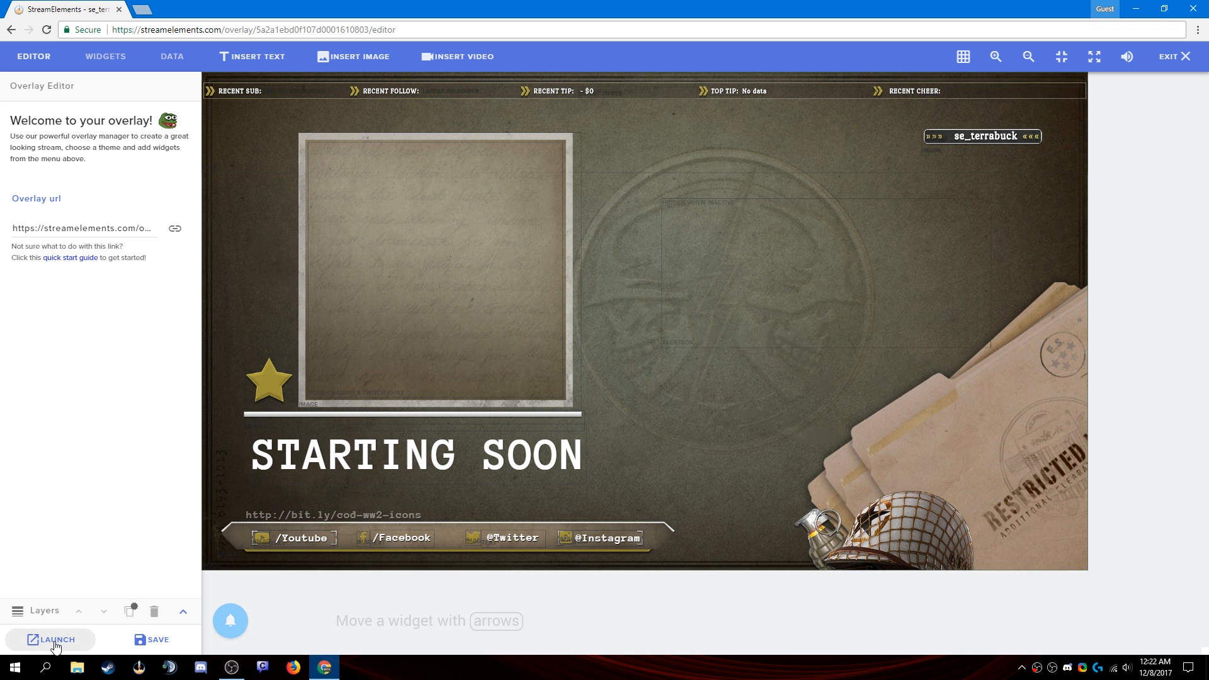
click(51, 639)
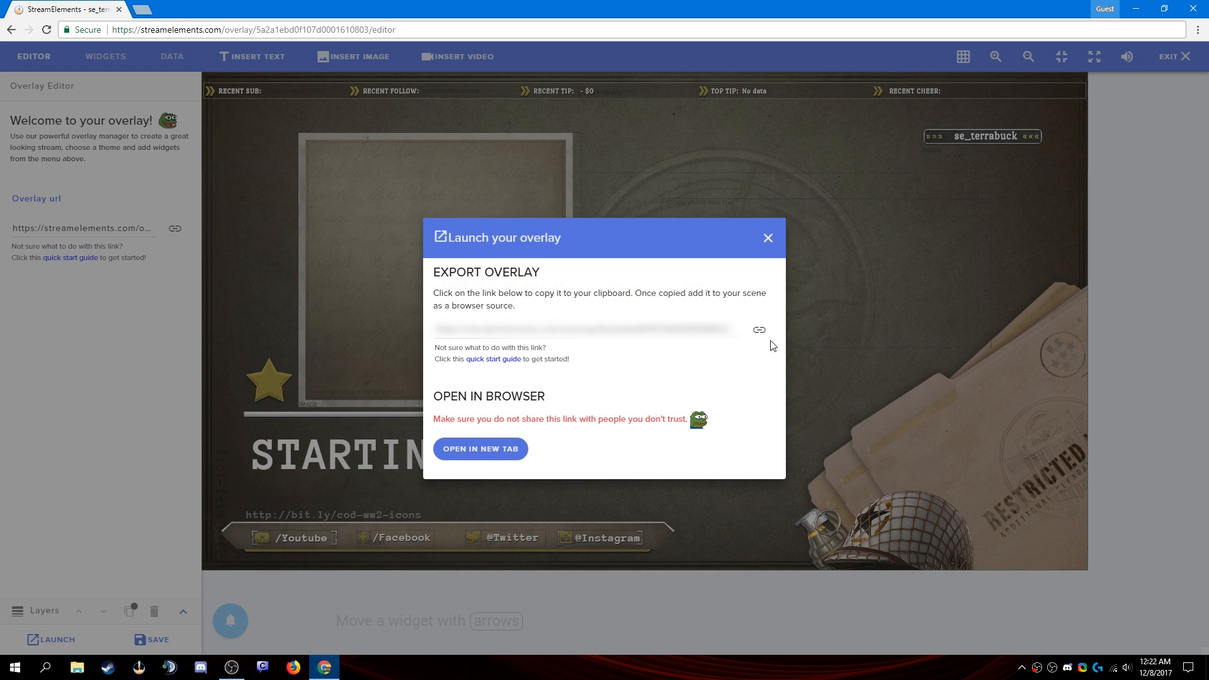
click(758, 330)
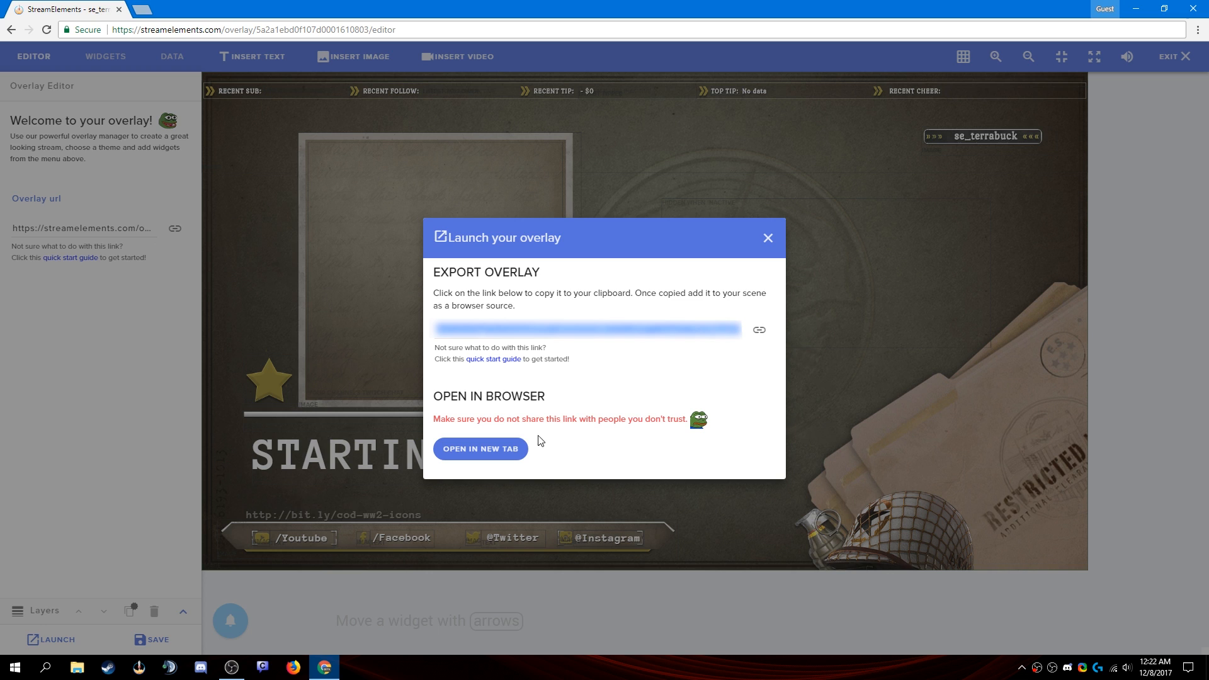
mouse_move(509, 431)
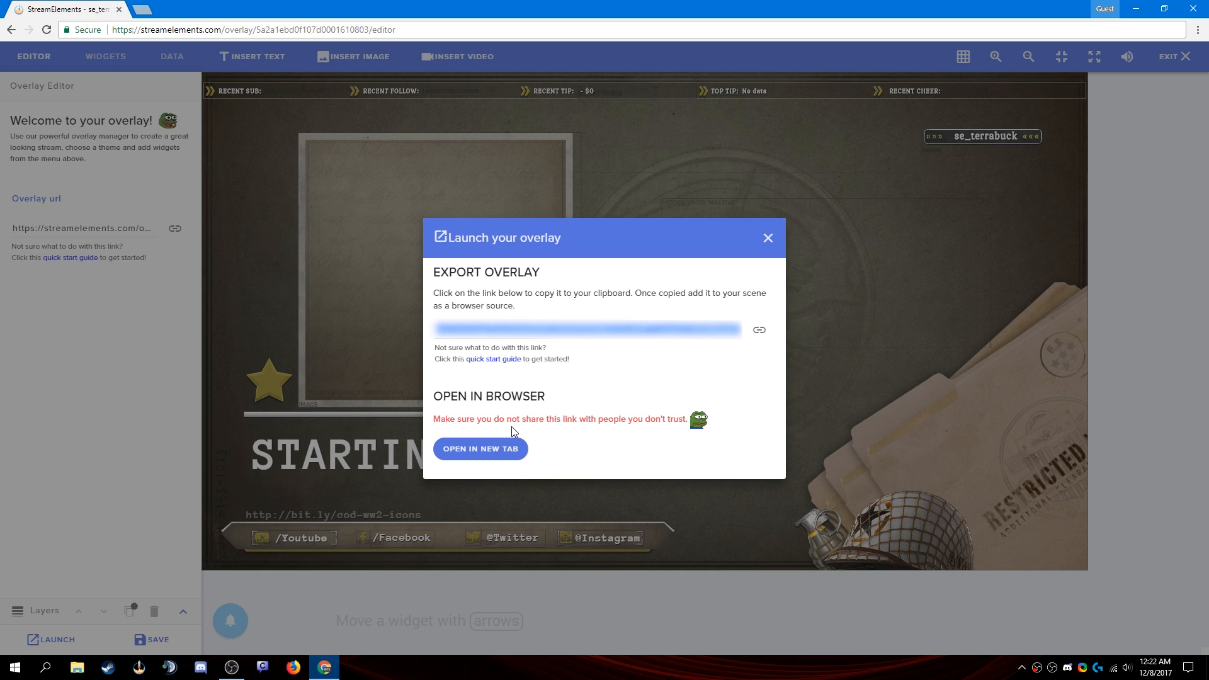
mouse_move(602, 398)
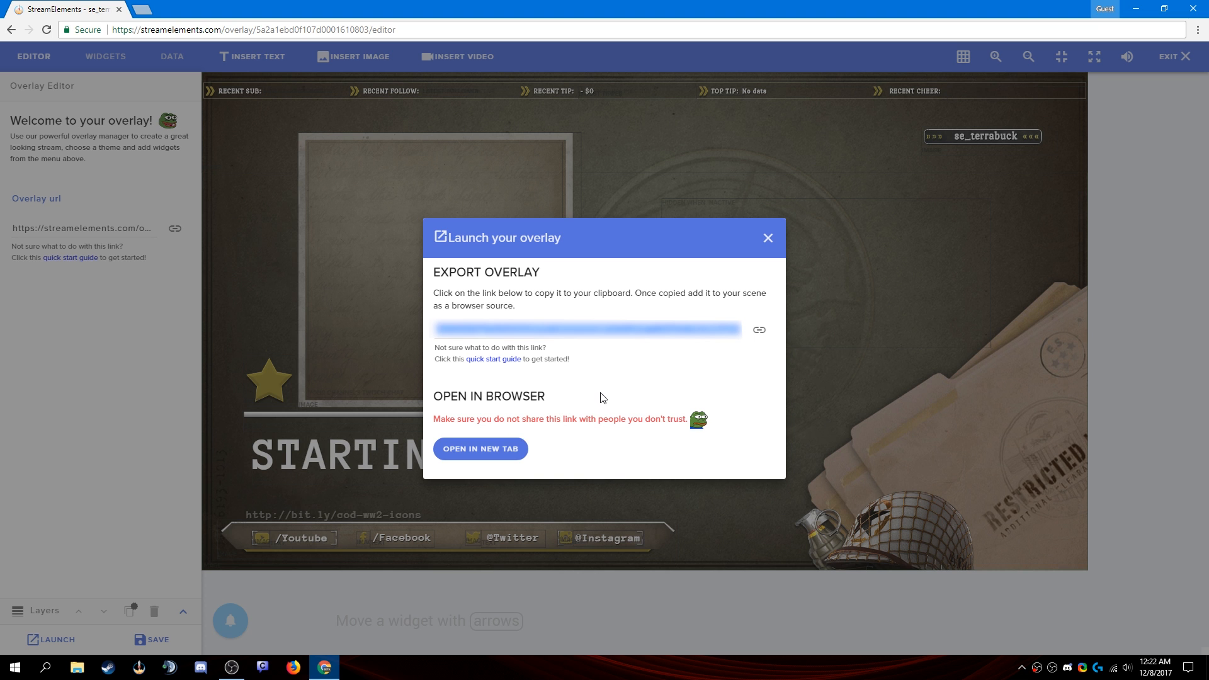
click(767, 238)
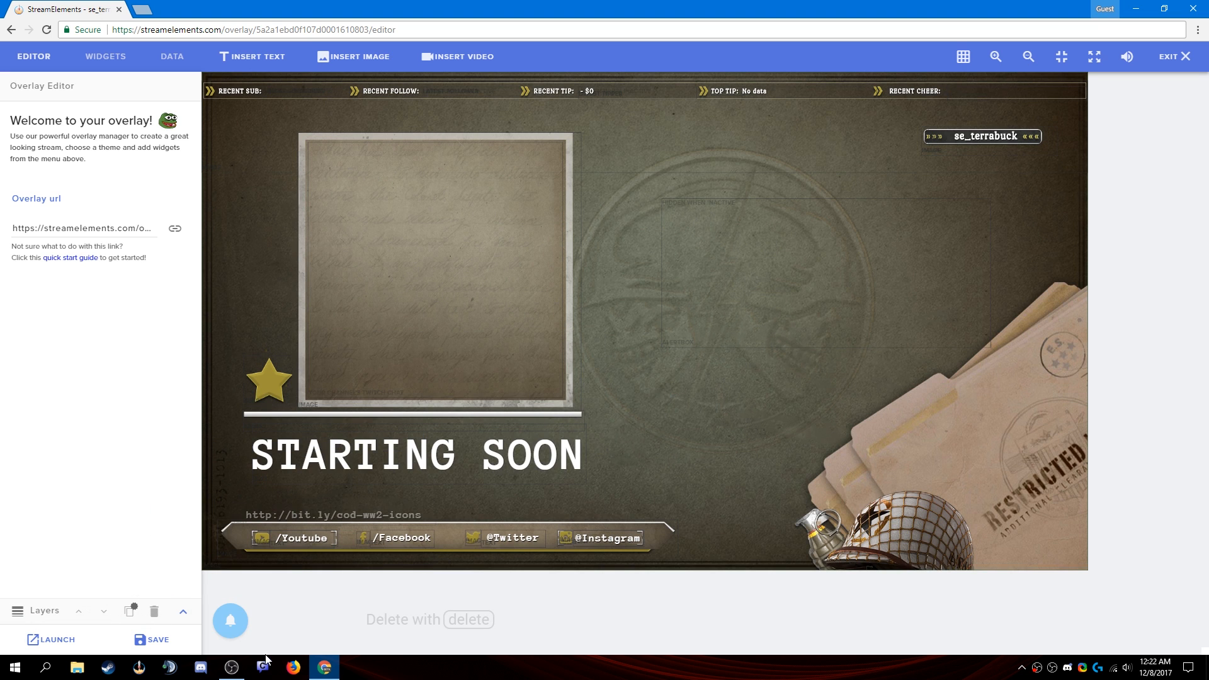
Step: In OBS, add a browser source named 'COD start static' to the Intro Static scene
click(230, 667)
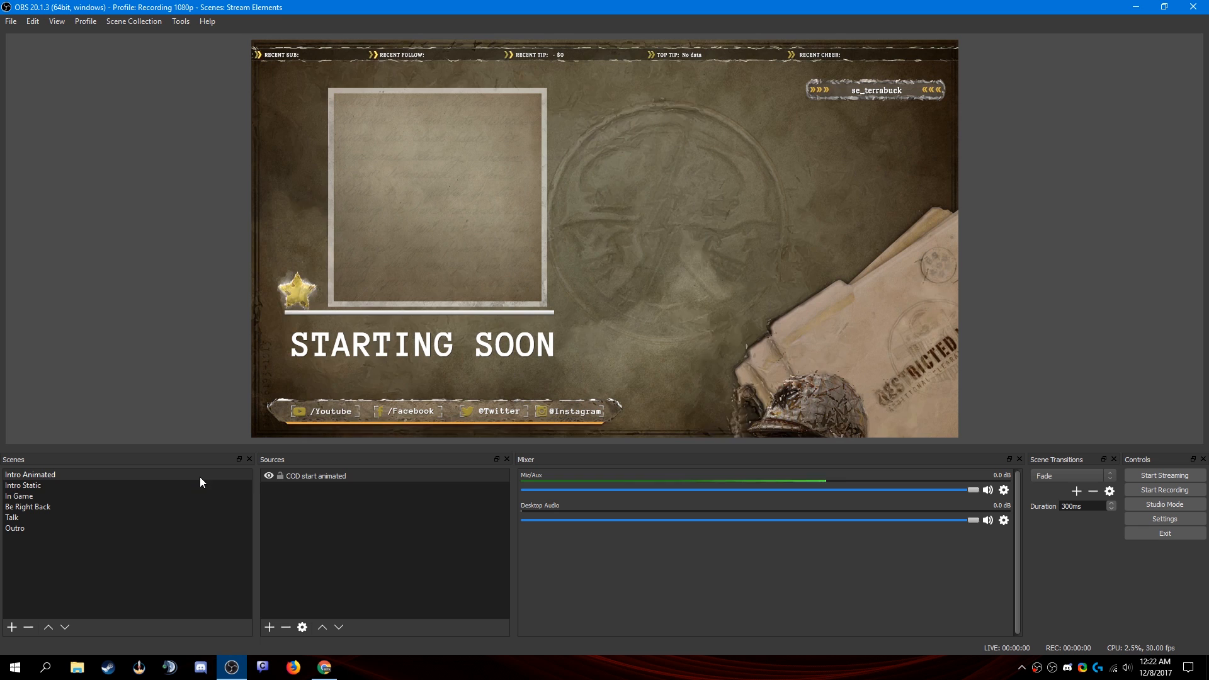
click(23, 485)
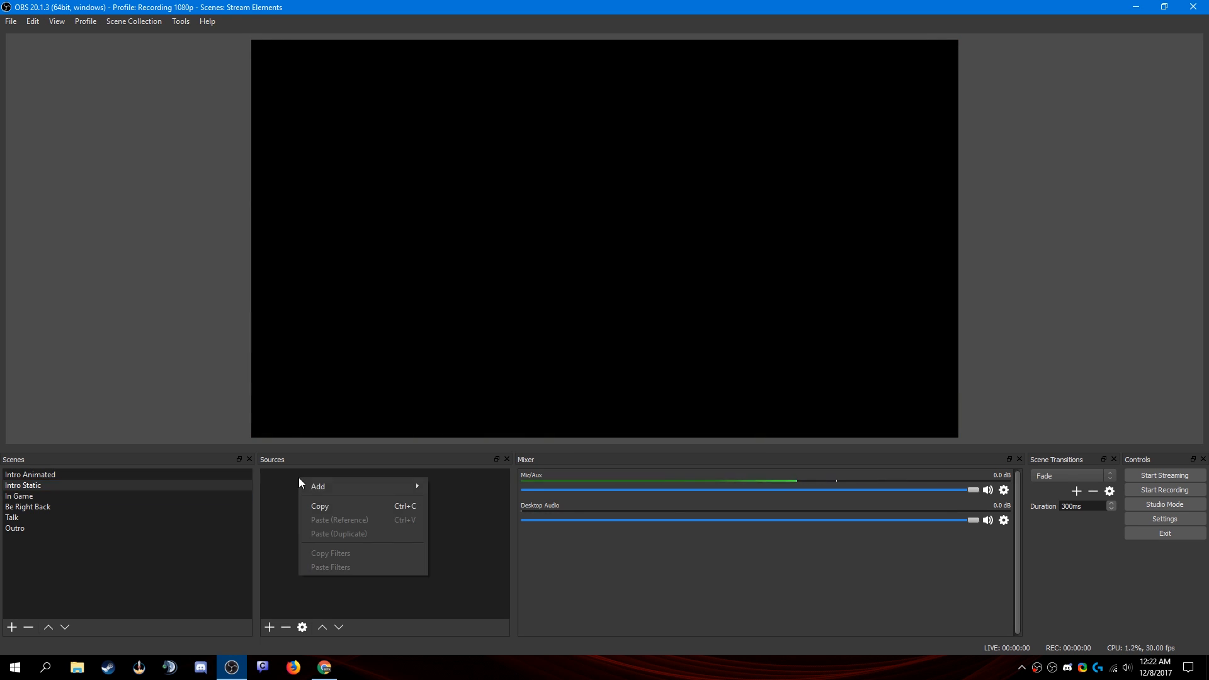
click(317, 486)
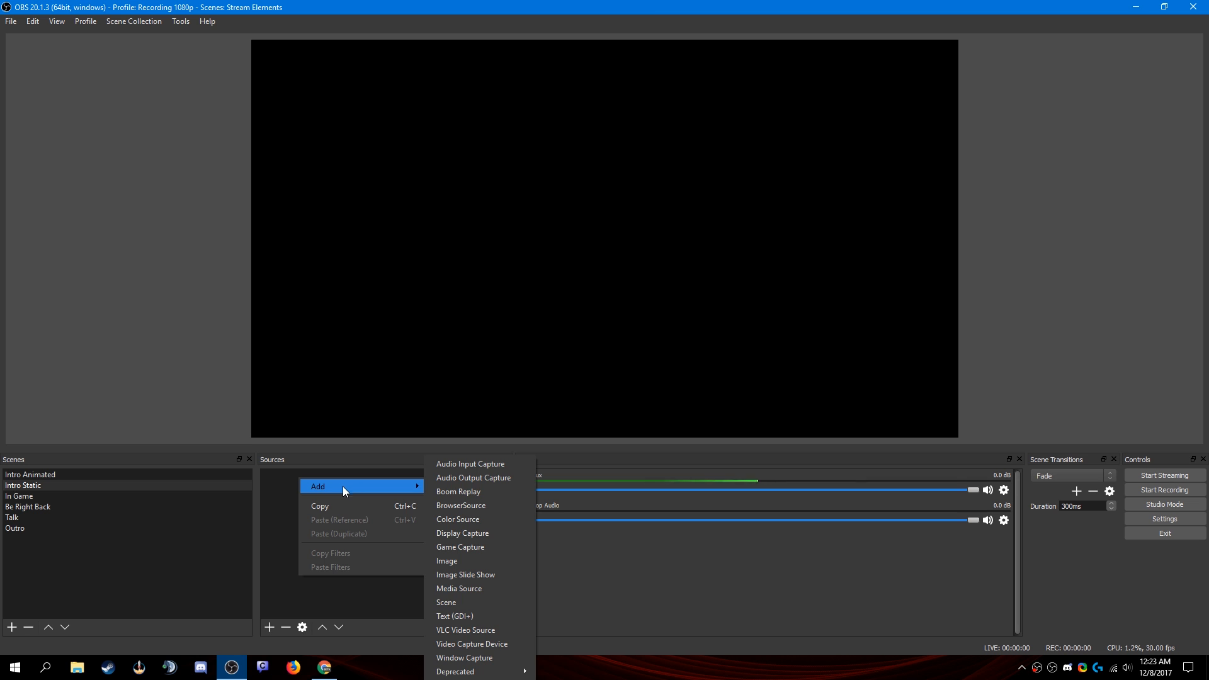
click(461, 506)
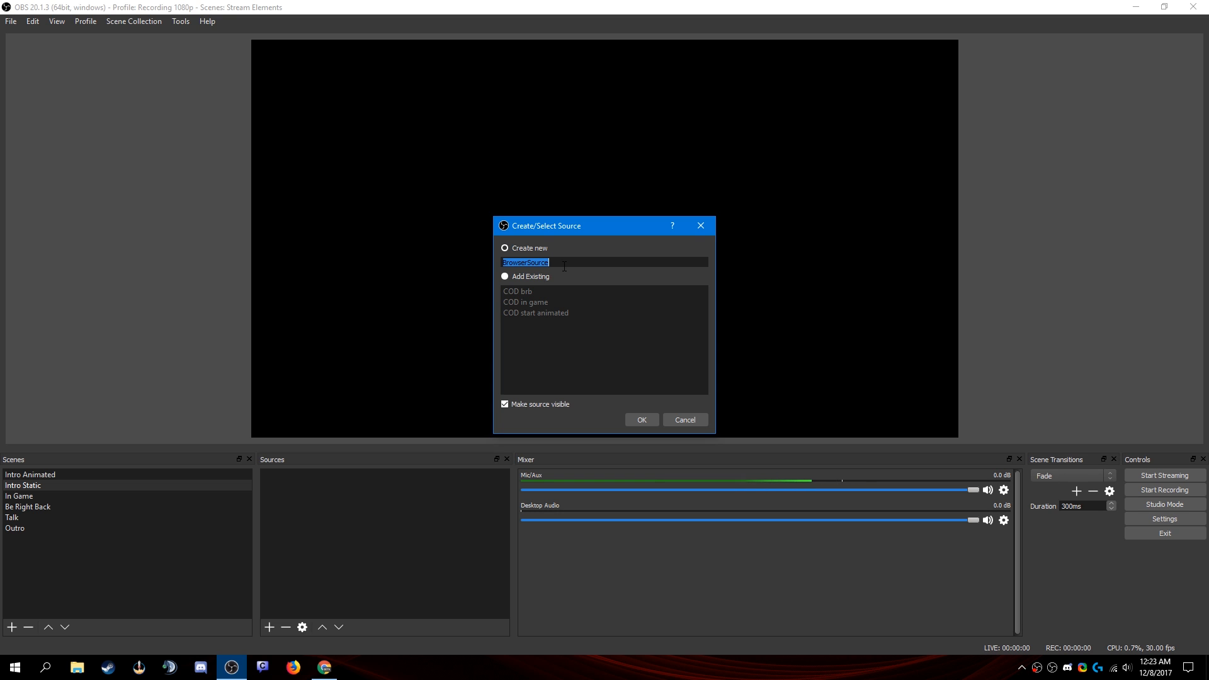
text(COD start)
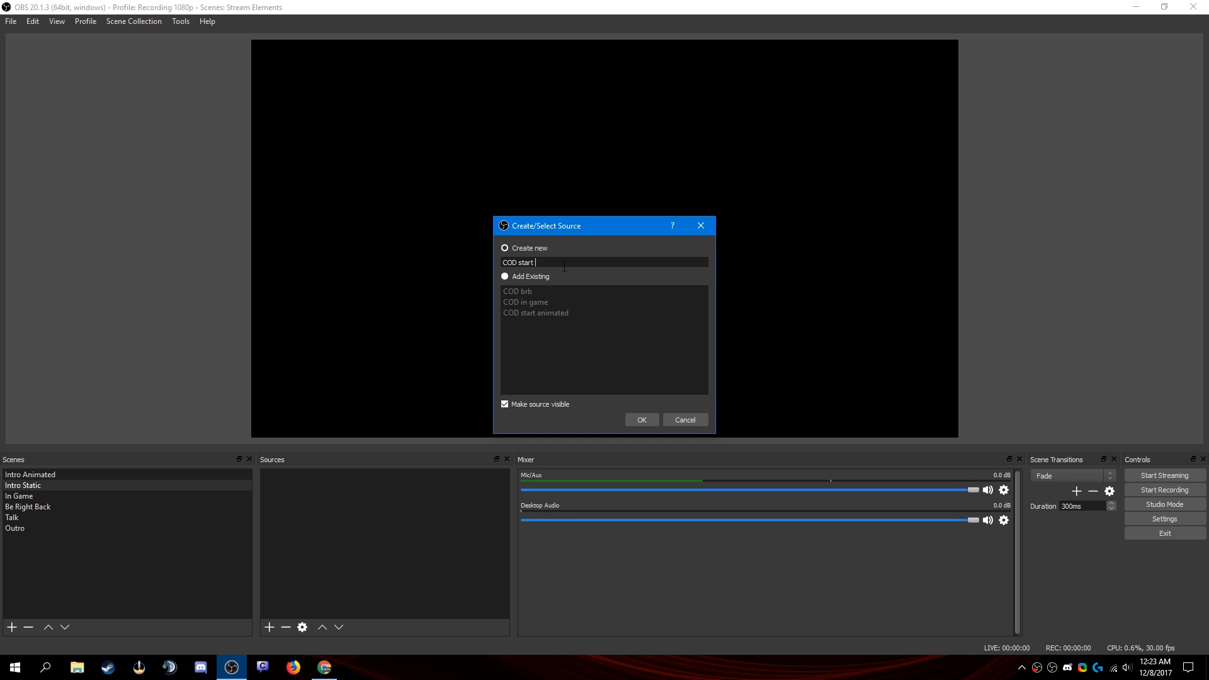
click(641, 419)
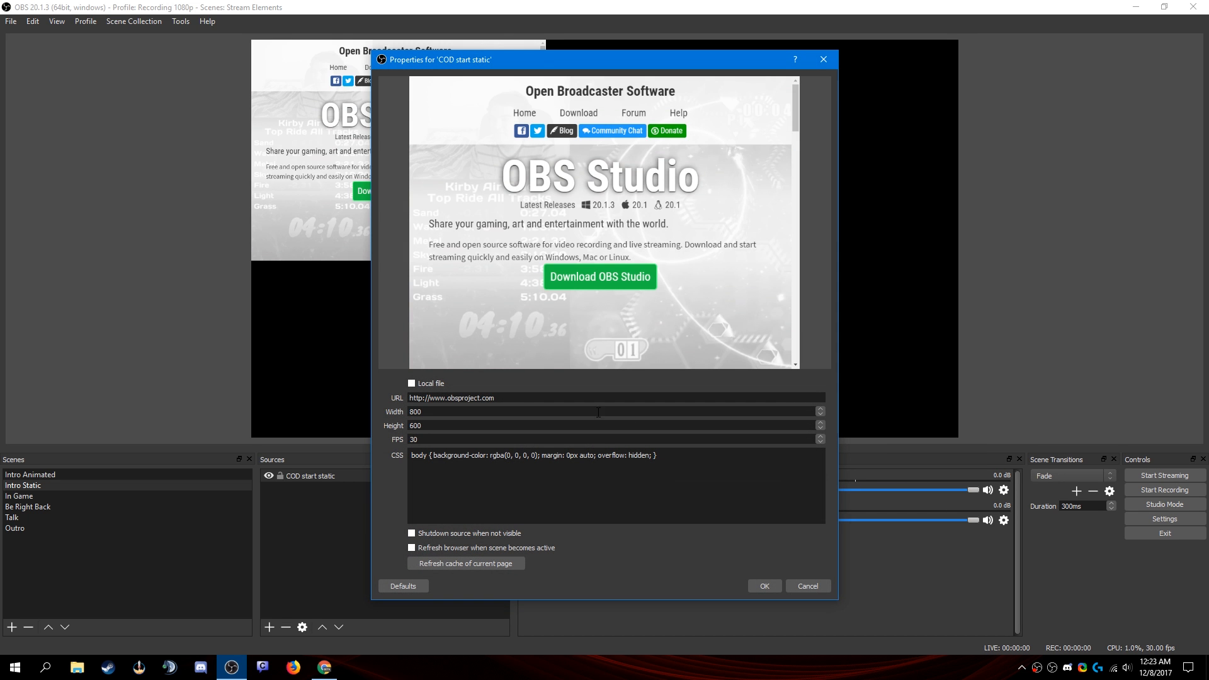
Step: Size the source 1920 by 1080 and enable Shutdown source when not visible
triple_click(563, 398)
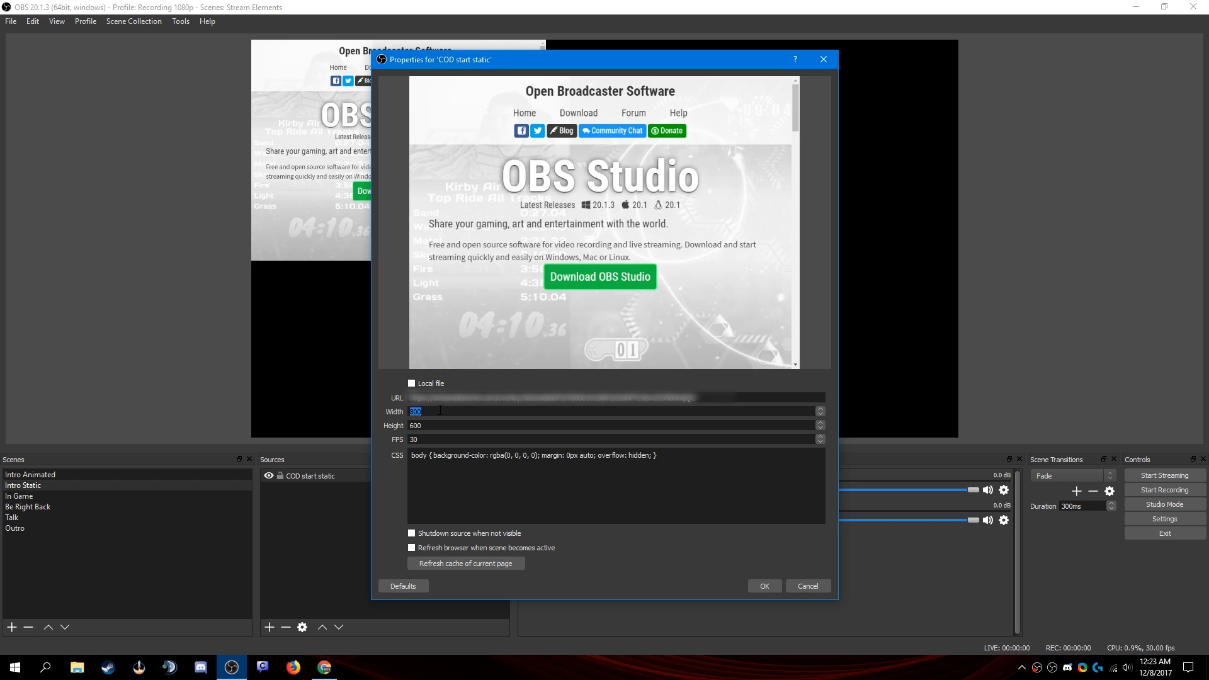
text(1920)
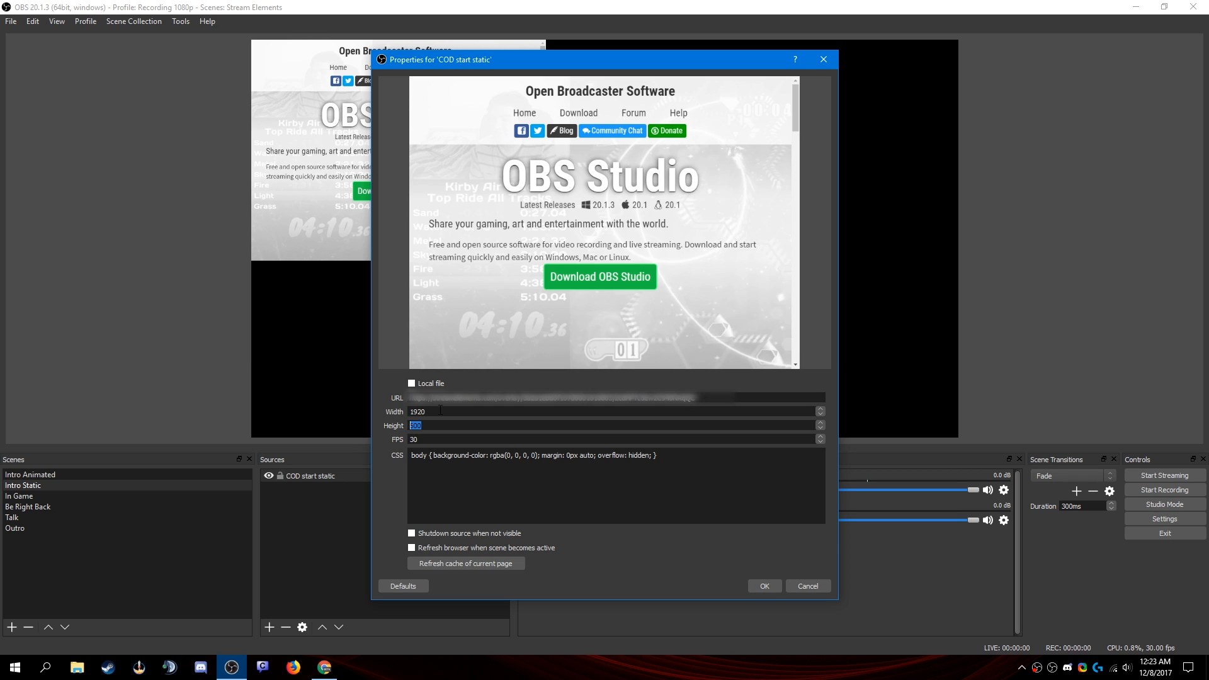
text(1080)
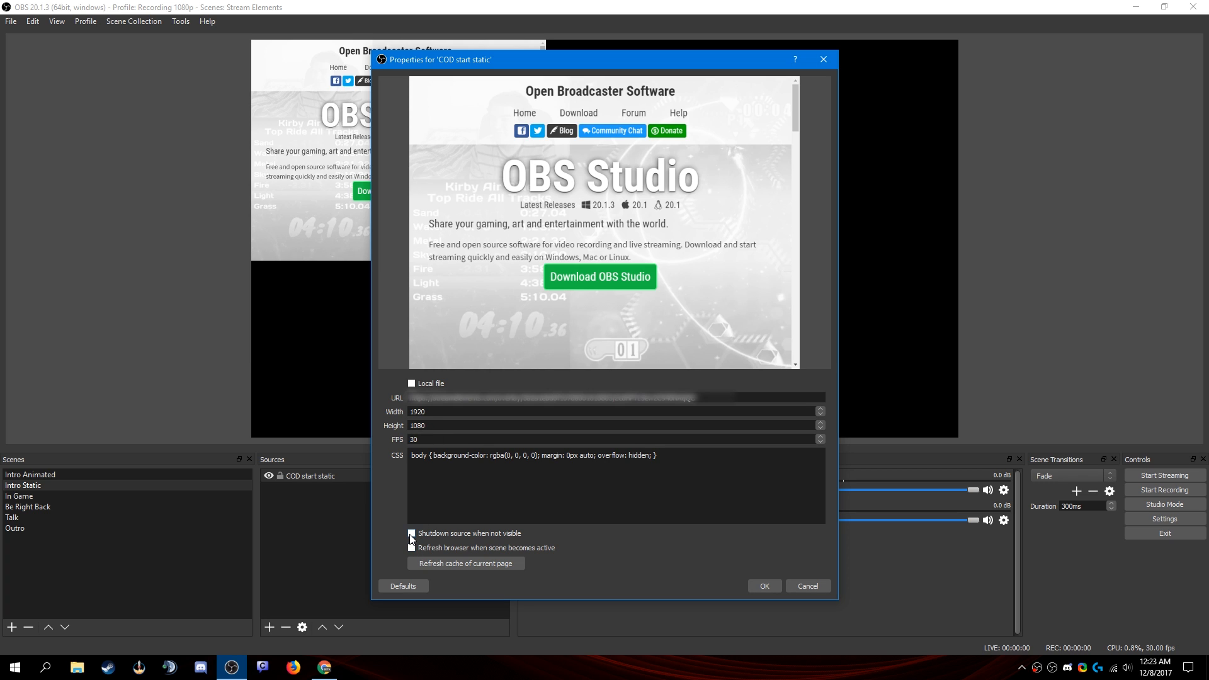
click(410, 533)
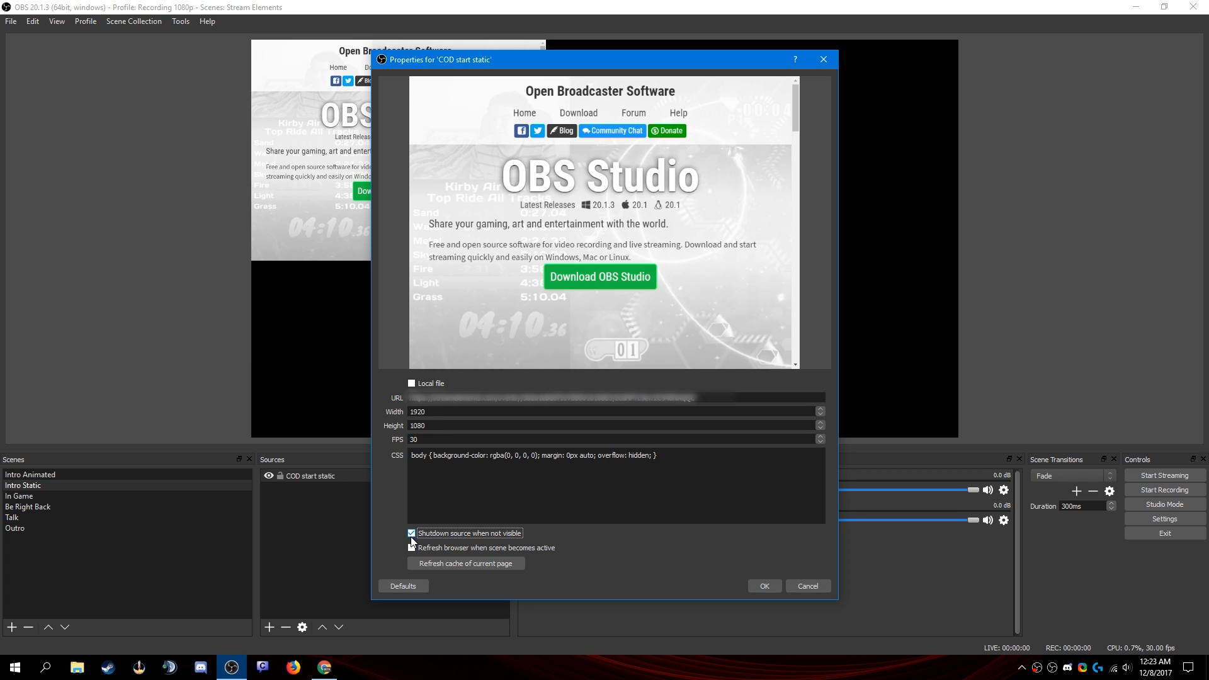
click(410, 533)
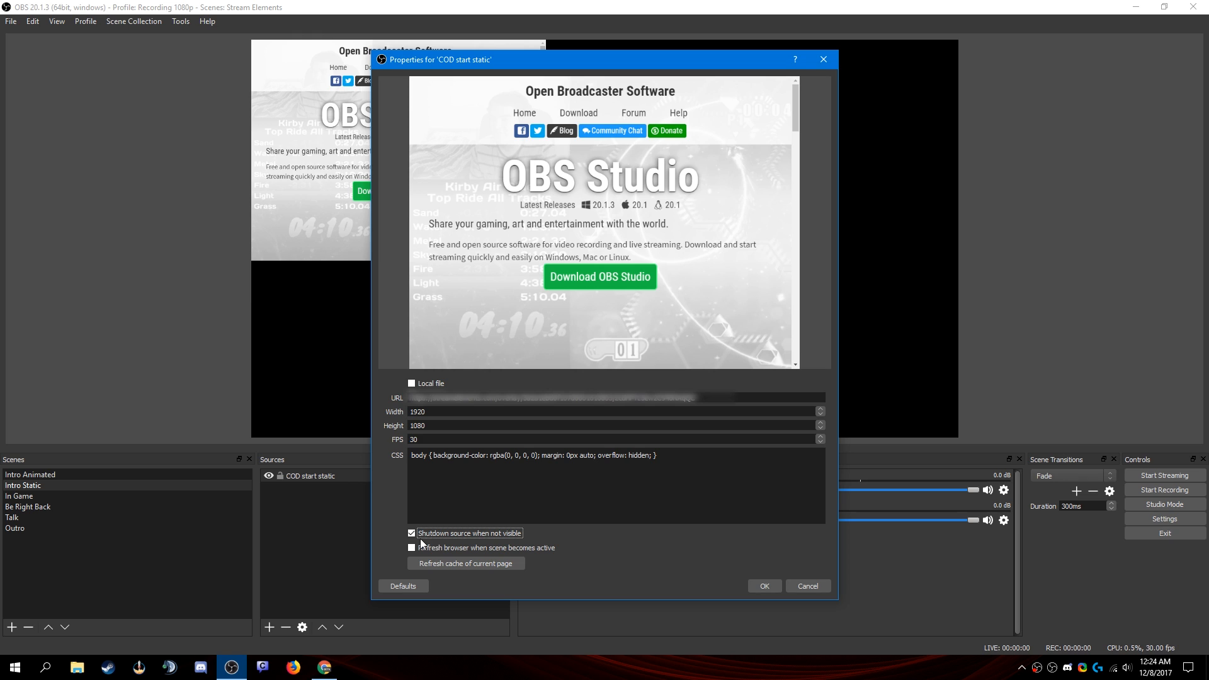
click(411, 533)
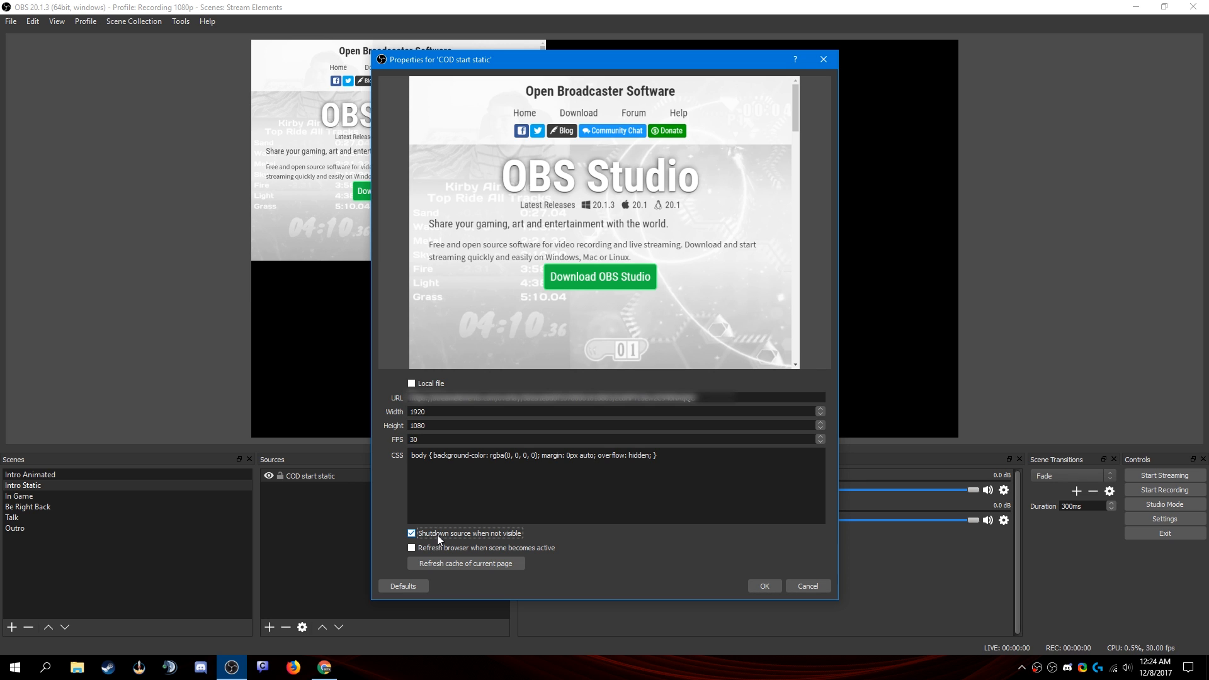
mouse_move(452, 537)
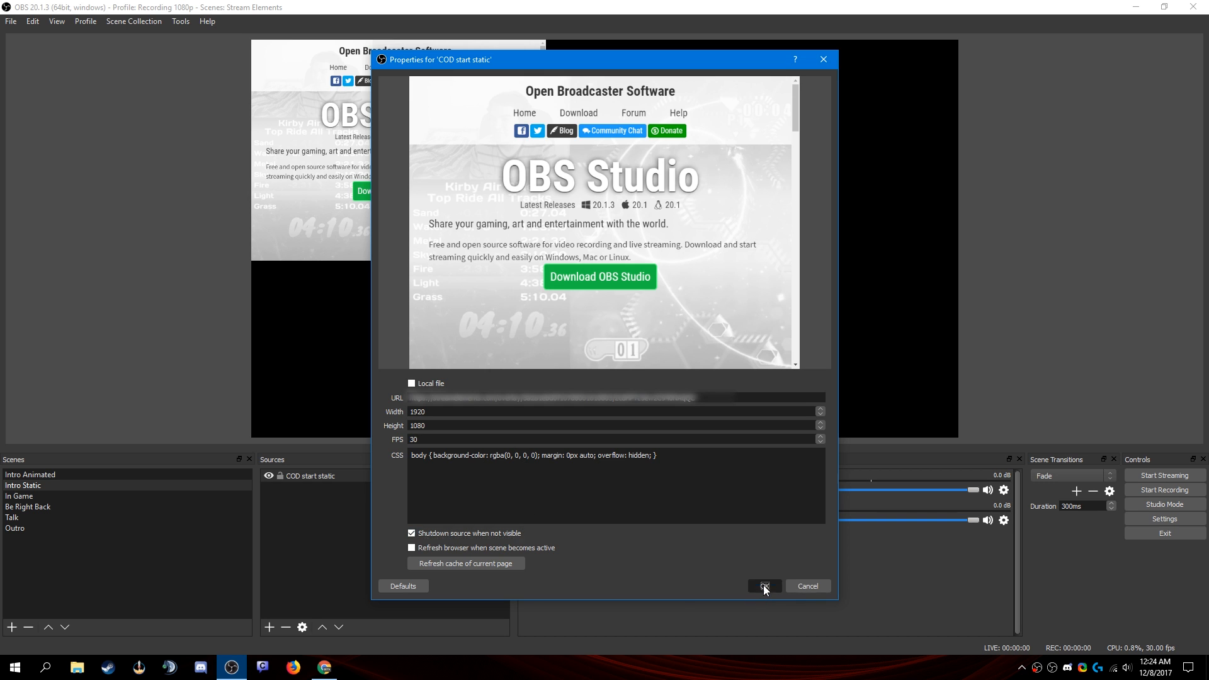
Step: Apply the source settings, then preview the Intro Animated scene's overlay
click(763, 586)
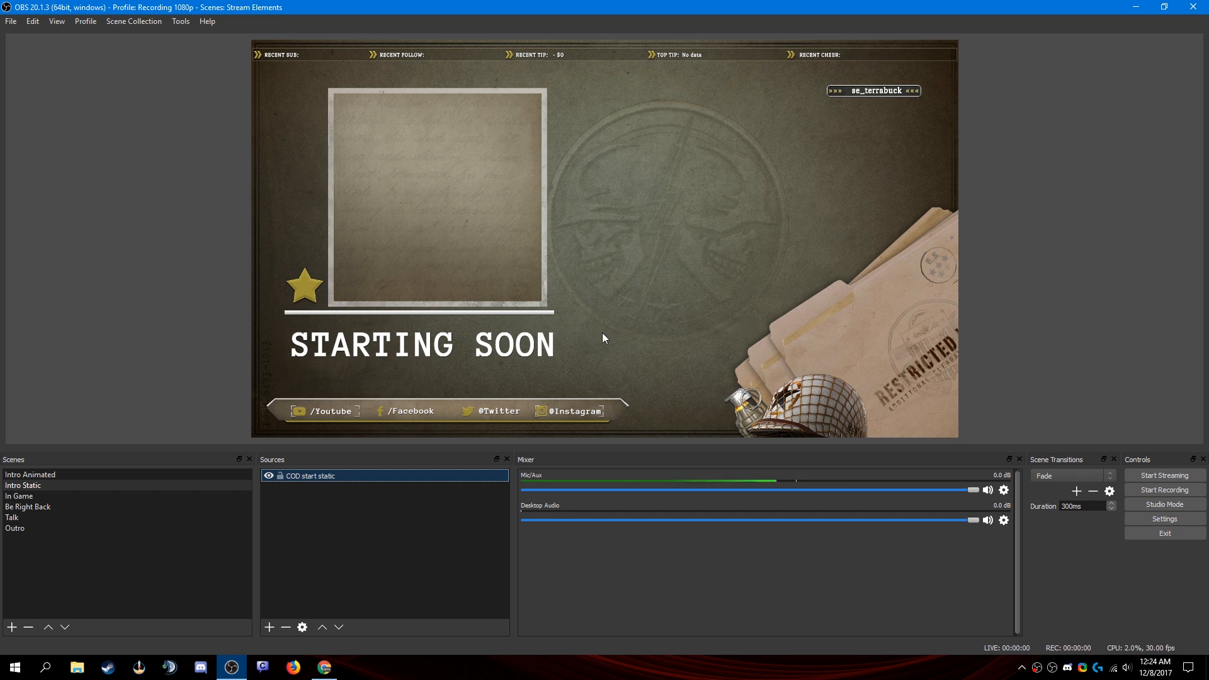
mouse_move(646, 264)
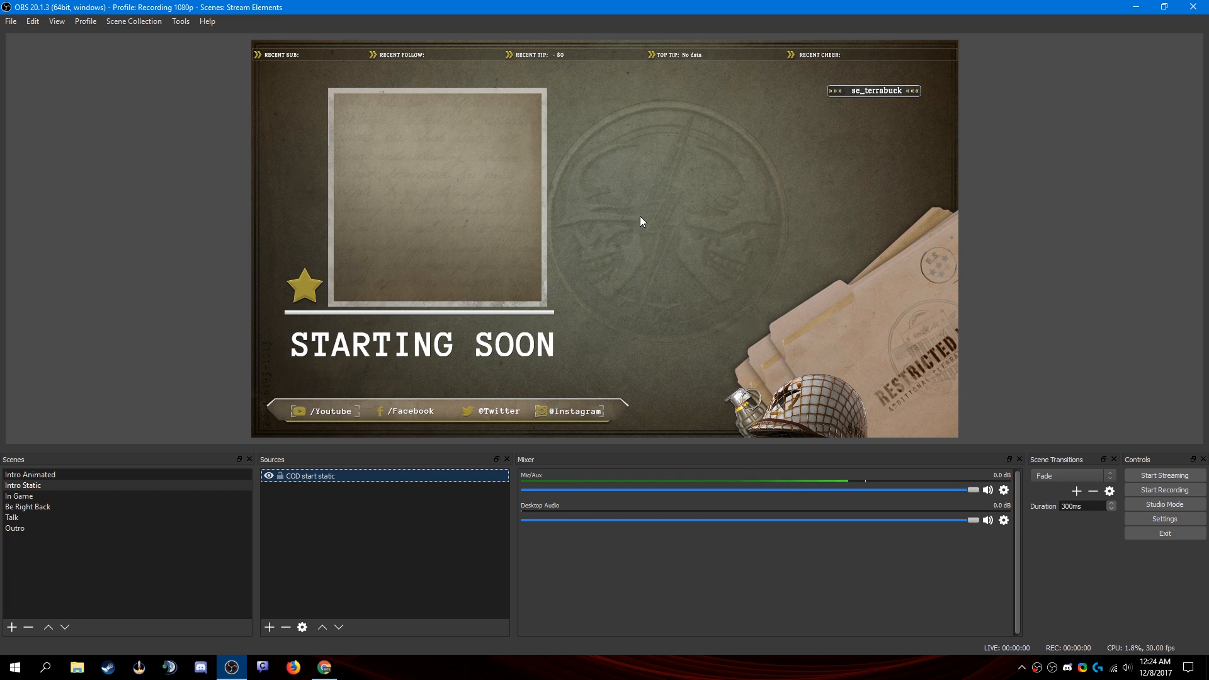
click(31, 474)
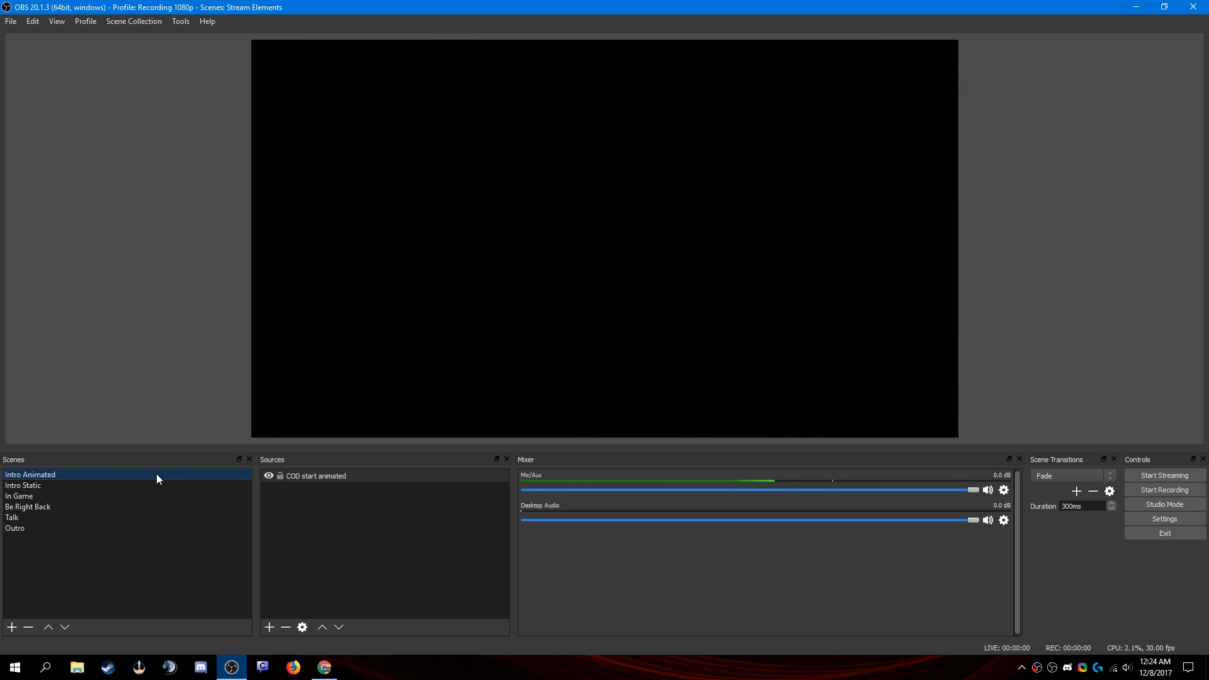
click(30, 475)
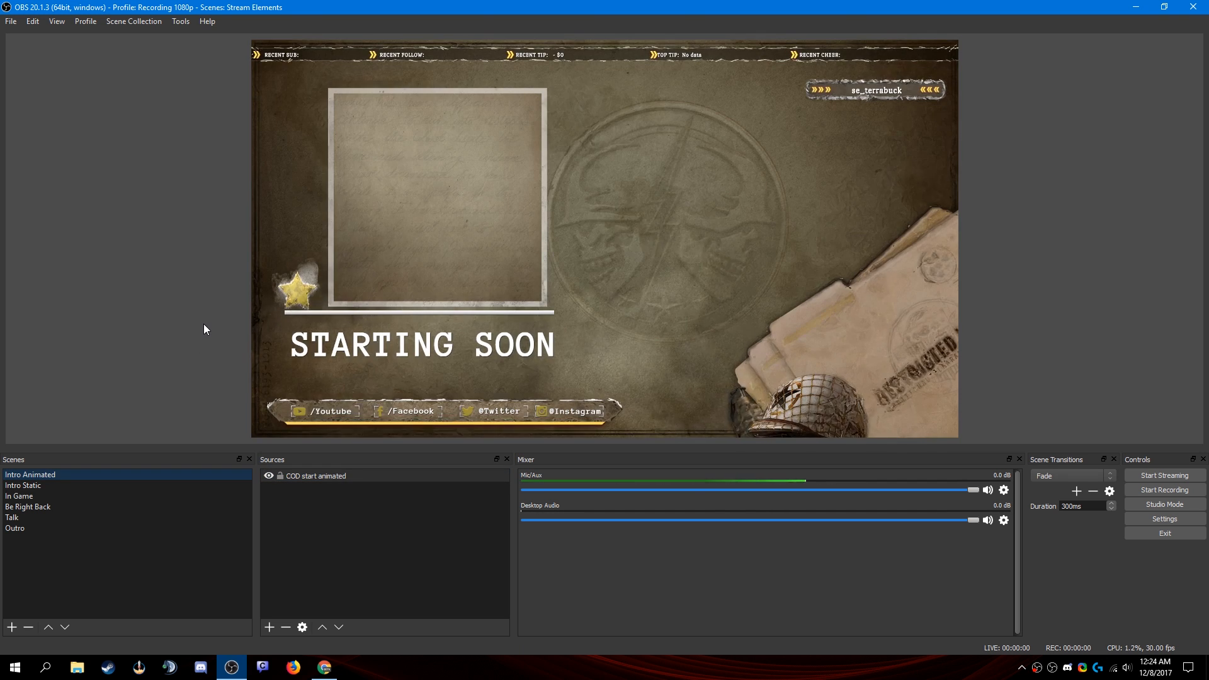